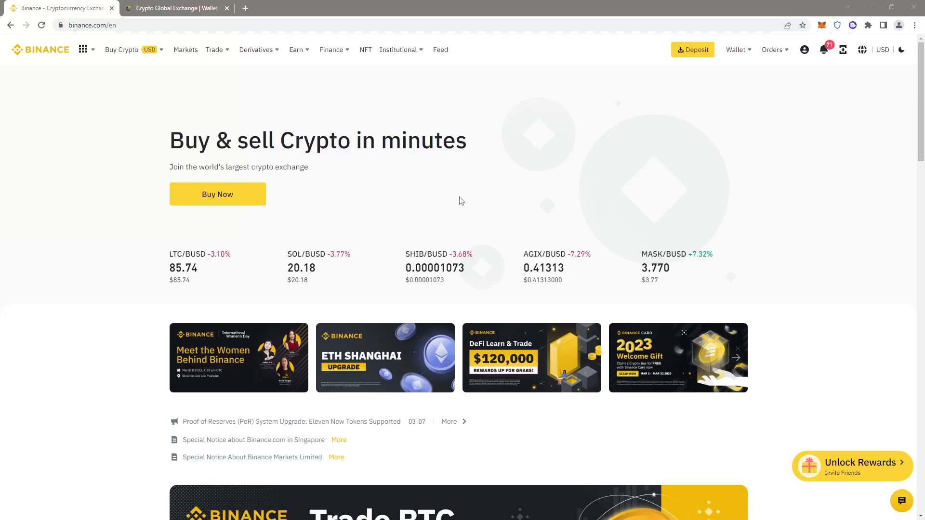
# Step: Go to Spot trading from the Trade menu to load the BNB/USDT pair
pyautogui.click(214, 50)
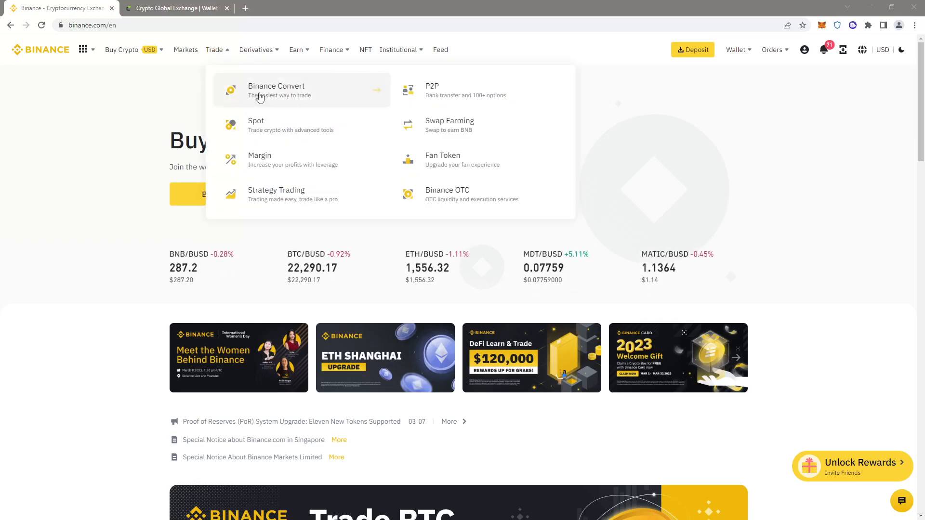
pyautogui.click(256, 121)
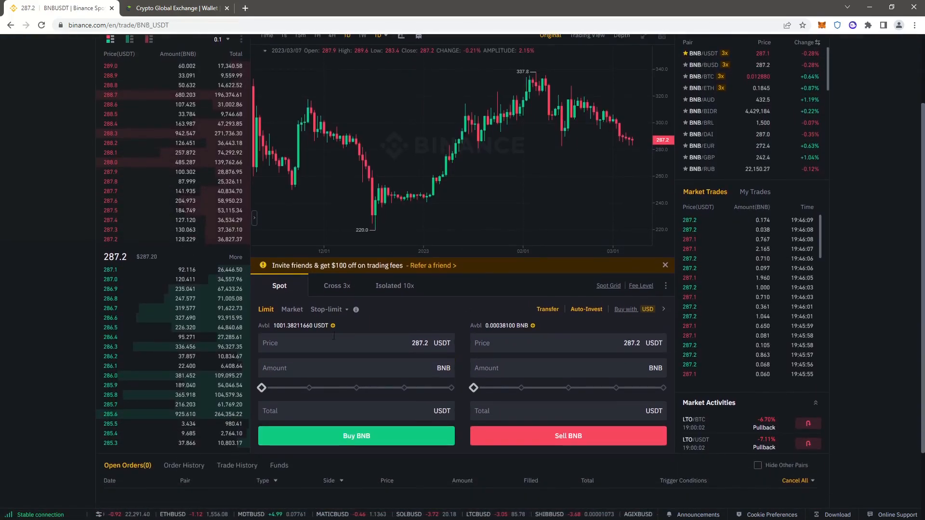
# Step: Place a market buy of BNB for a total of 1000 USDT
pyautogui.click(291, 309)
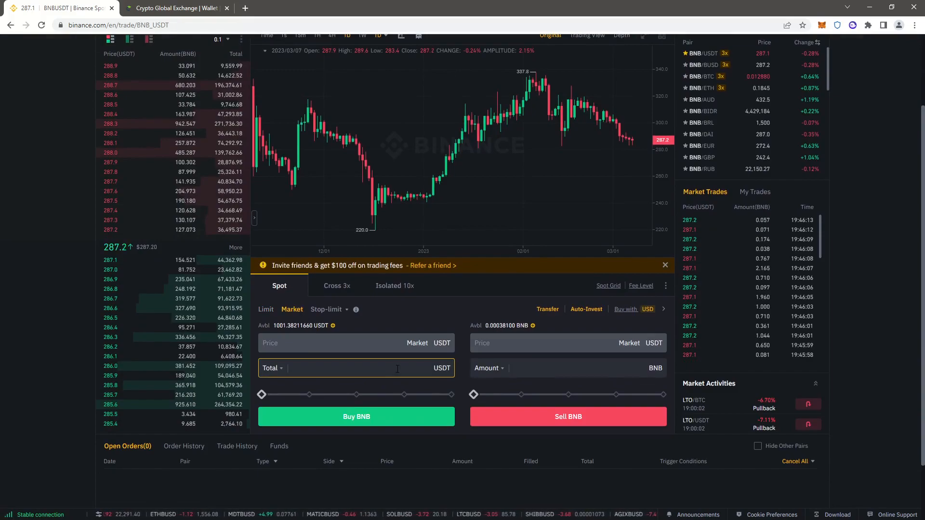
pyautogui.write('1000')
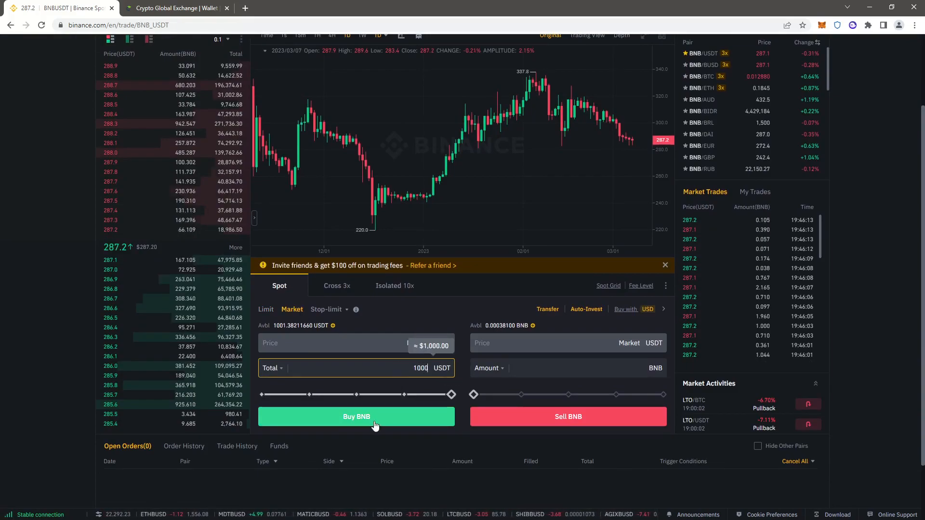
pyautogui.click(356, 416)
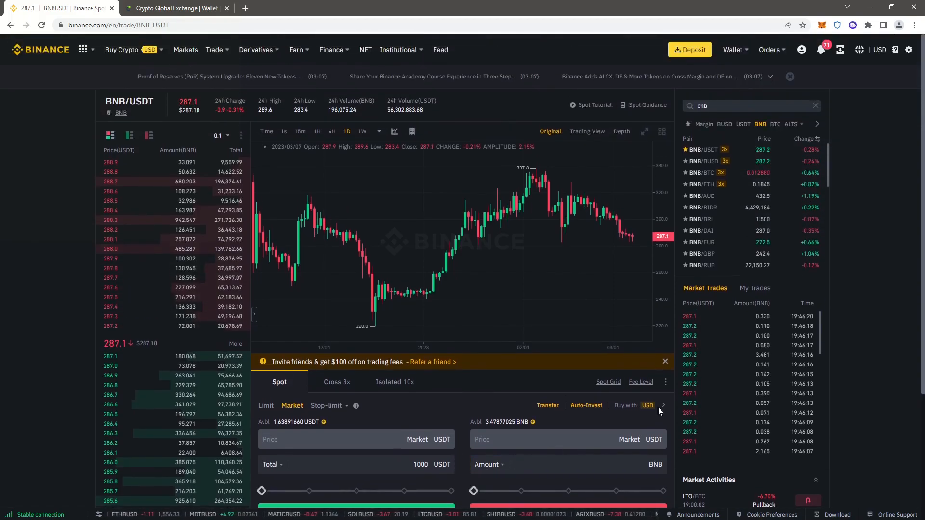
# Step: Open Fiat and Spot from the Wallet menu to view the BNB balance
pyautogui.click(733, 50)
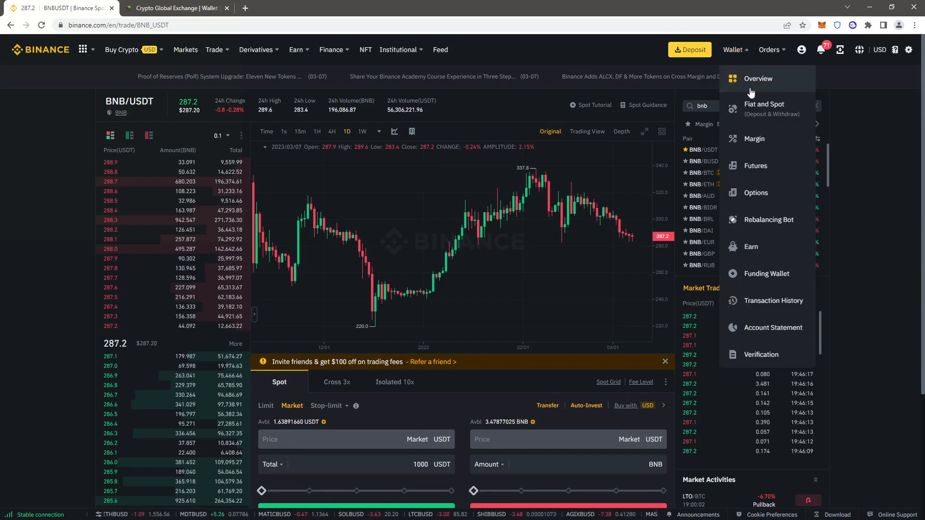
pyautogui.click(757, 78)
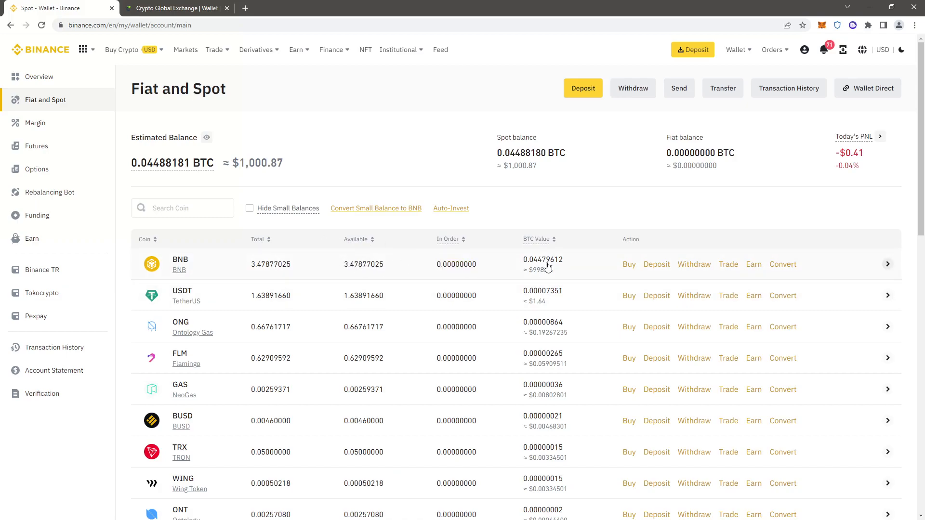
# Step: Switch to Coinsapt, open Wallets, then view the Exchange page's coin price list
pyautogui.click(176, 8)
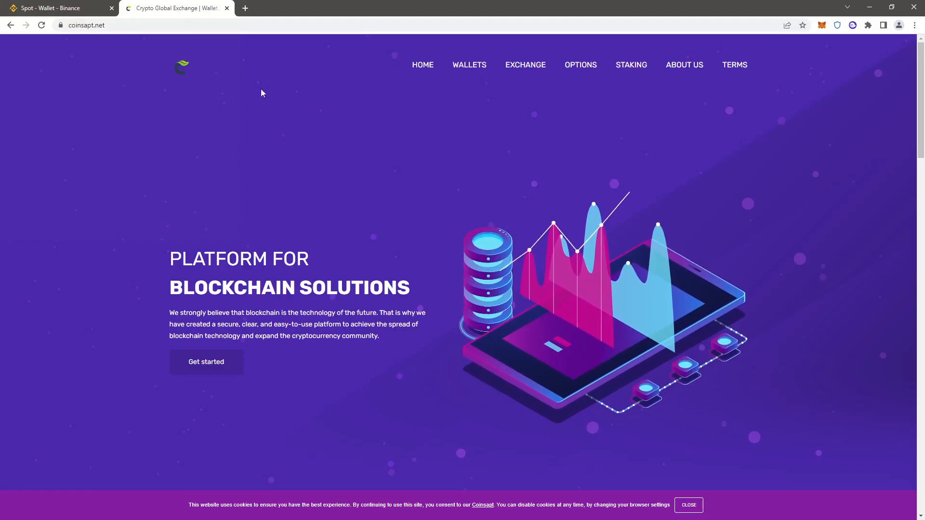
pyautogui.click(469, 65)
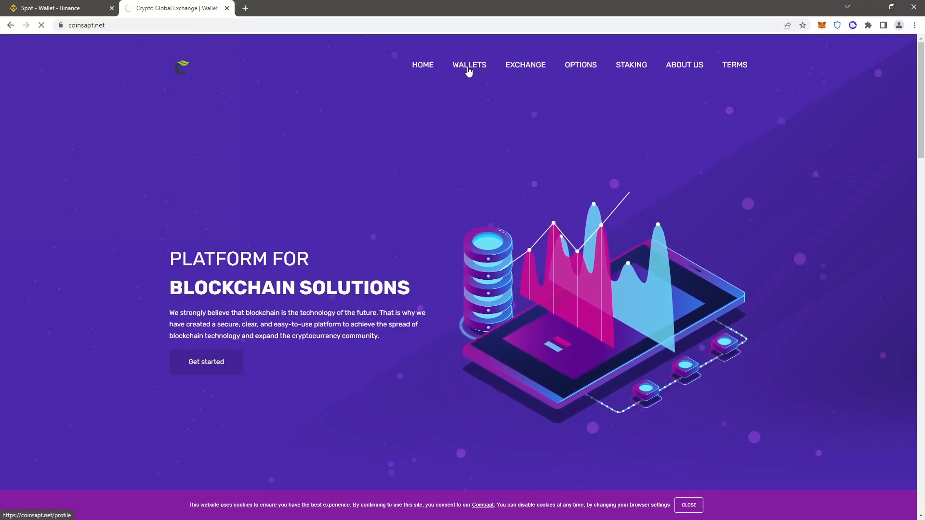
pyautogui.click(469, 65)
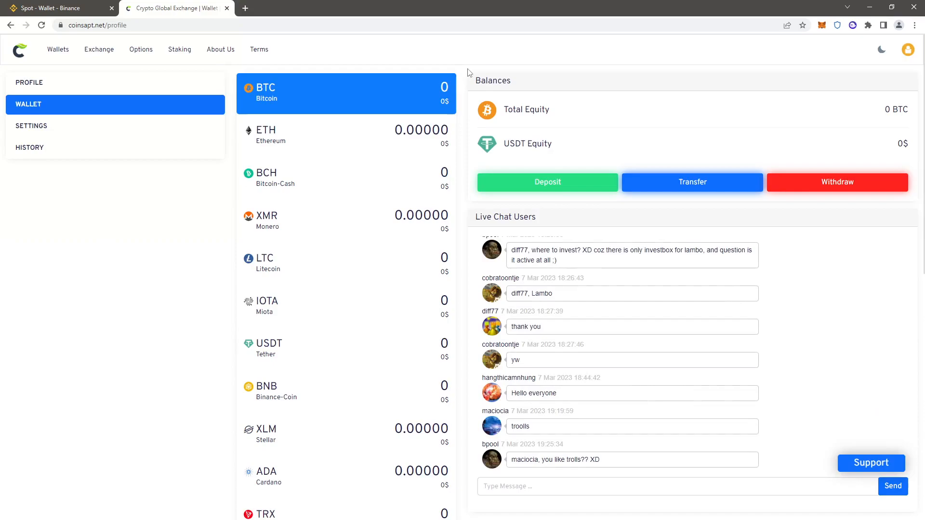
pyautogui.moveTo(98, 53)
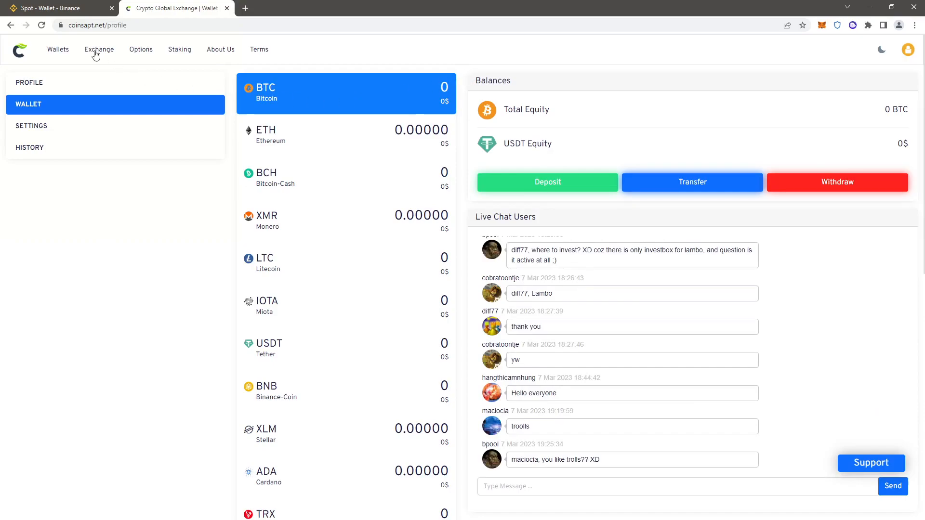
pyautogui.click(98, 50)
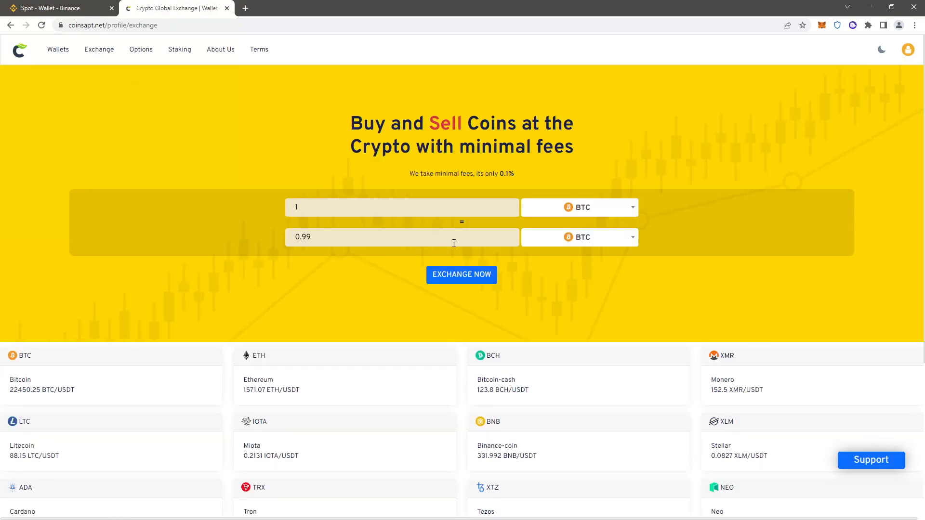
pyautogui.scroll(-3)
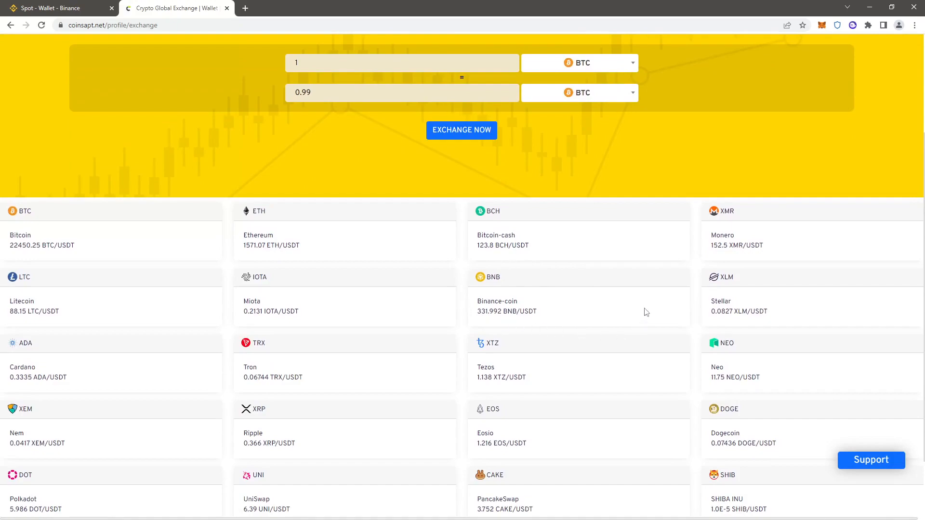
pyautogui.moveTo(520, 281)
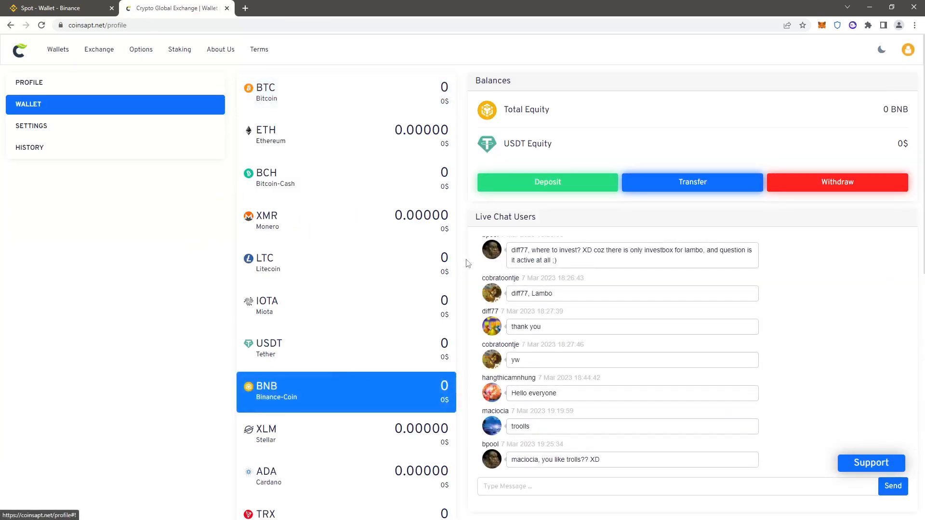
# Step: Start a BNB deposit of 3.47 and request its deposit address
pyautogui.click(546, 182)
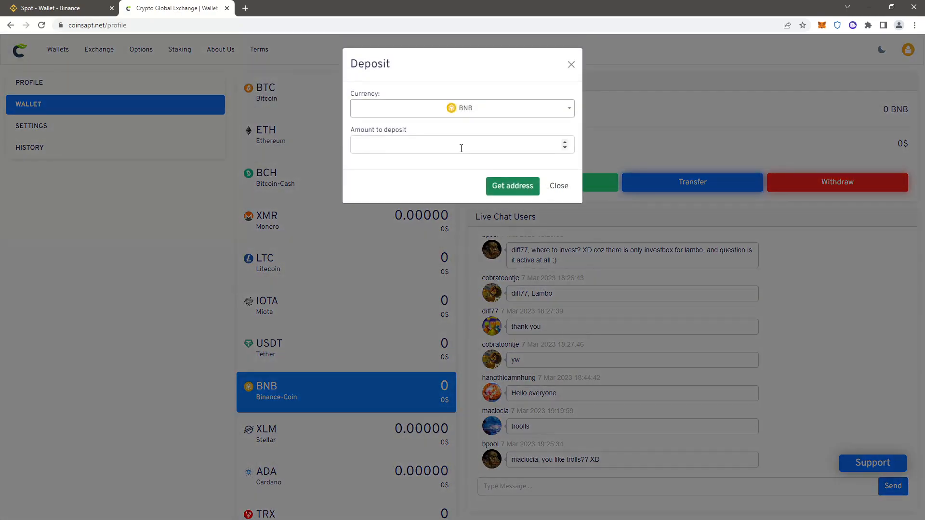
pyautogui.write('3.')
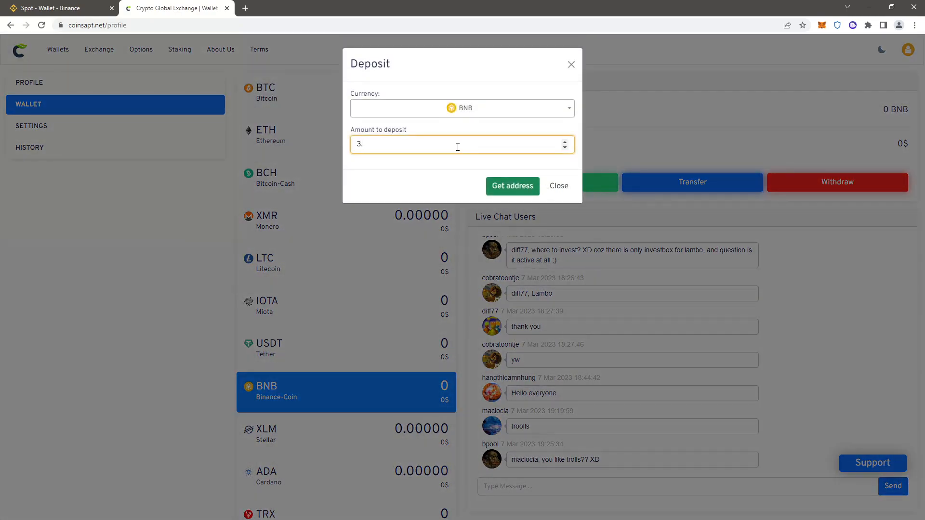
pyautogui.write('47')
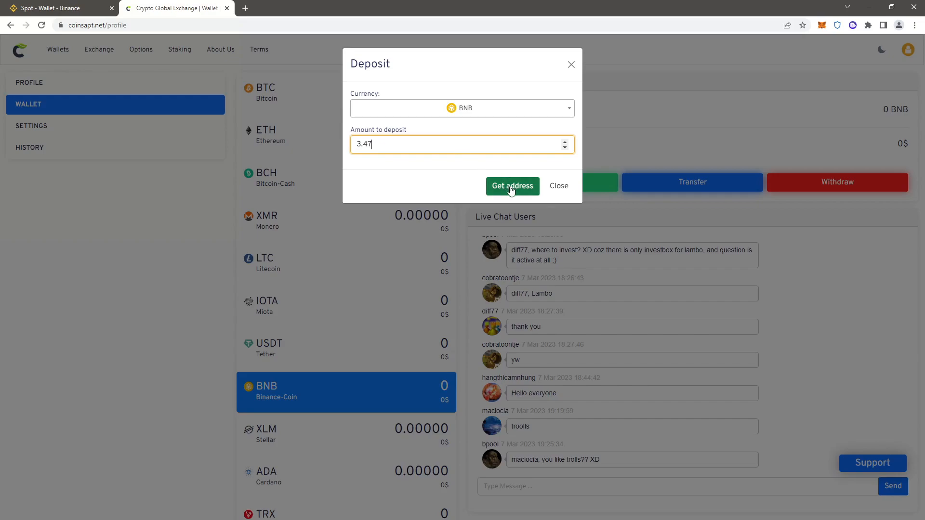
pyautogui.click(512, 186)
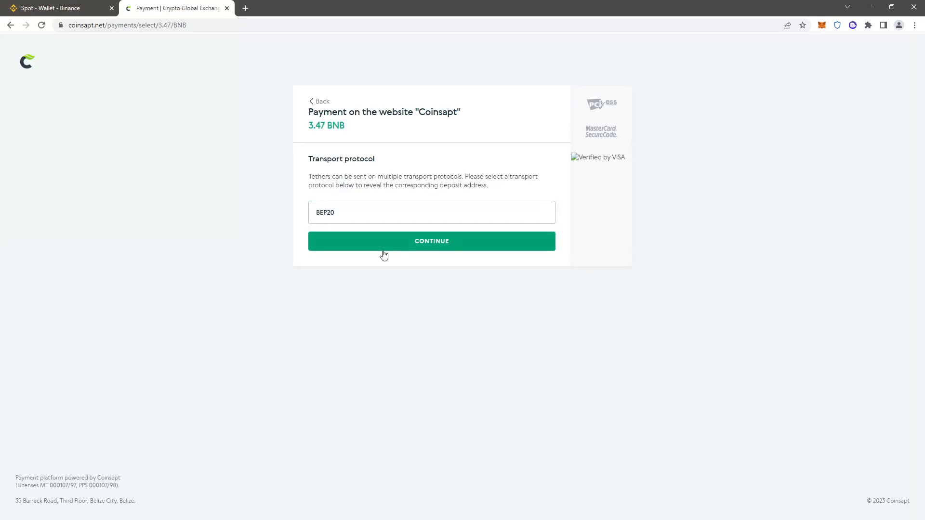
pyautogui.click(431, 241)
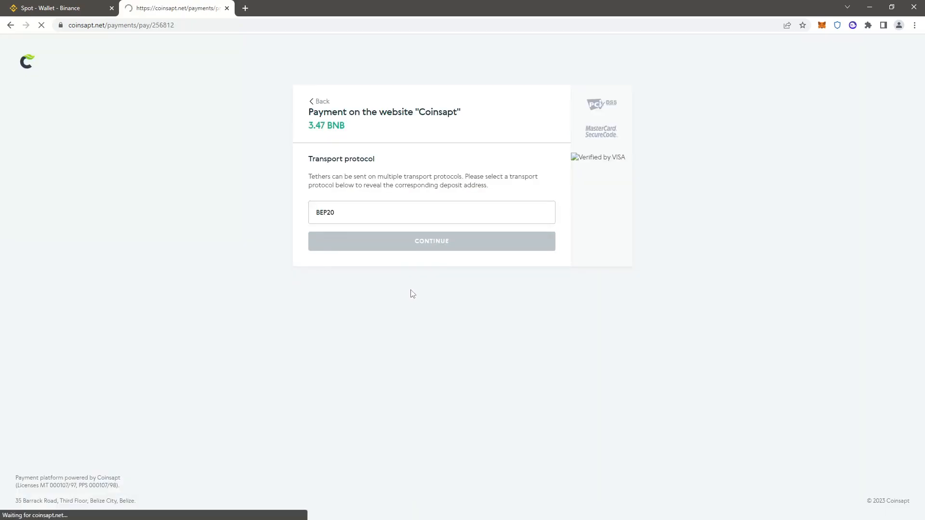
pyautogui.click(431, 240)
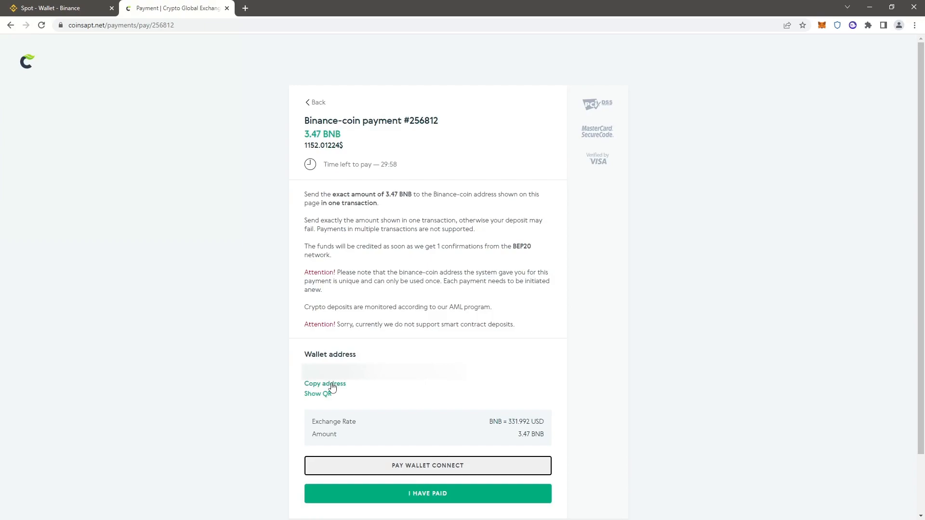
pyautogui.moveTo(139, 127)
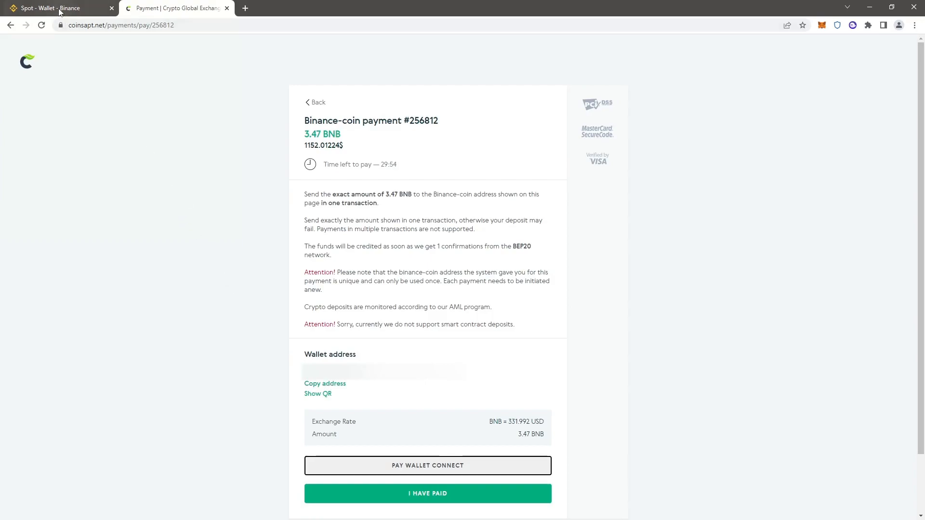
# Step: Start a BNB withdrawal from the Binance spot wallet and paste the Coinsapt address
pyautogui.click(53, 8)
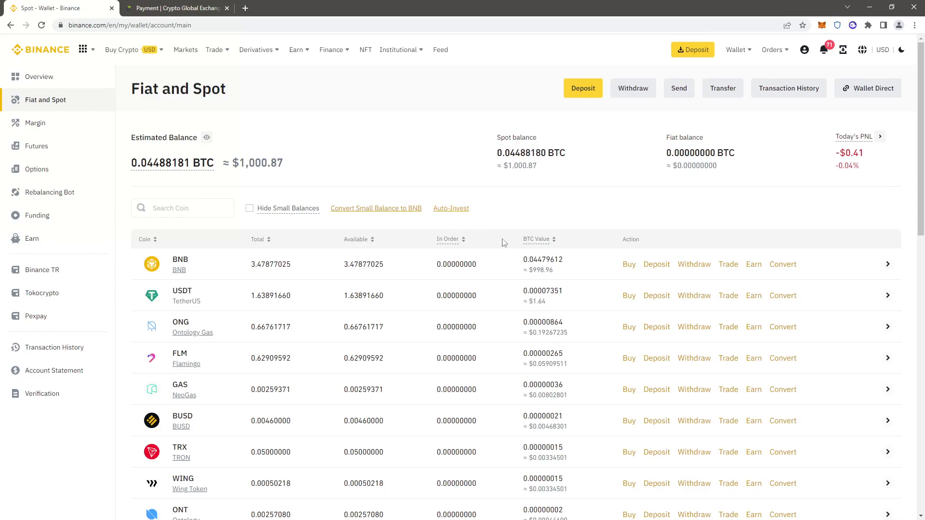
pyautogui.click(694, 263)
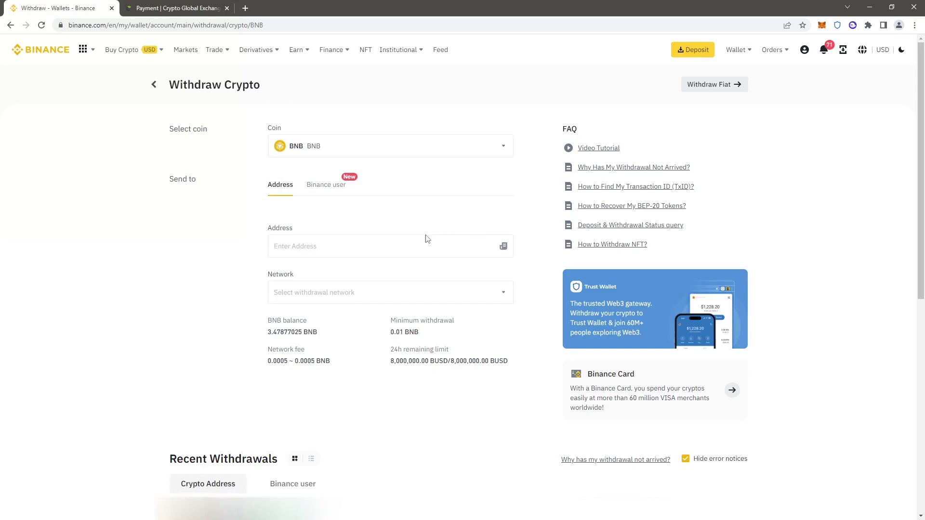
pyautogui.click(345, 247)
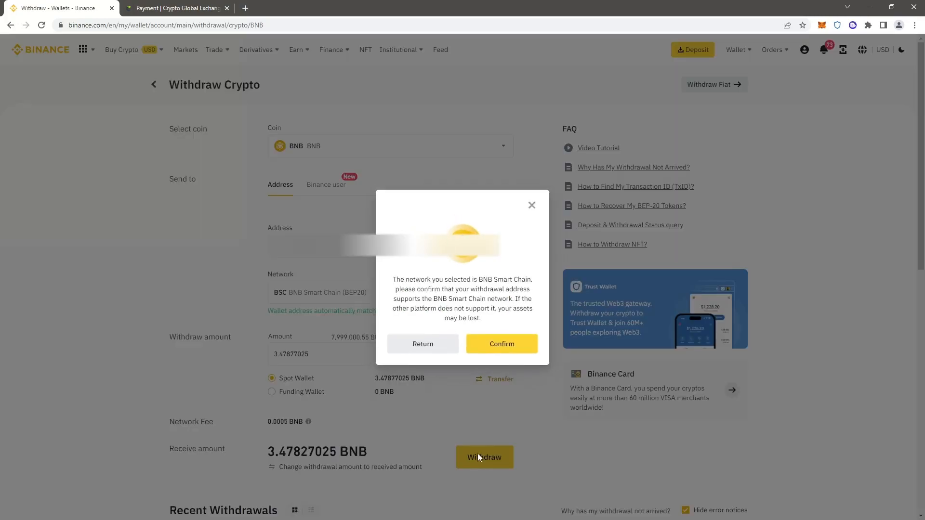
# Step: Confirm the BNB Smart Chain withdrawal and request the security verification code
pyautogui.click(501, 344)
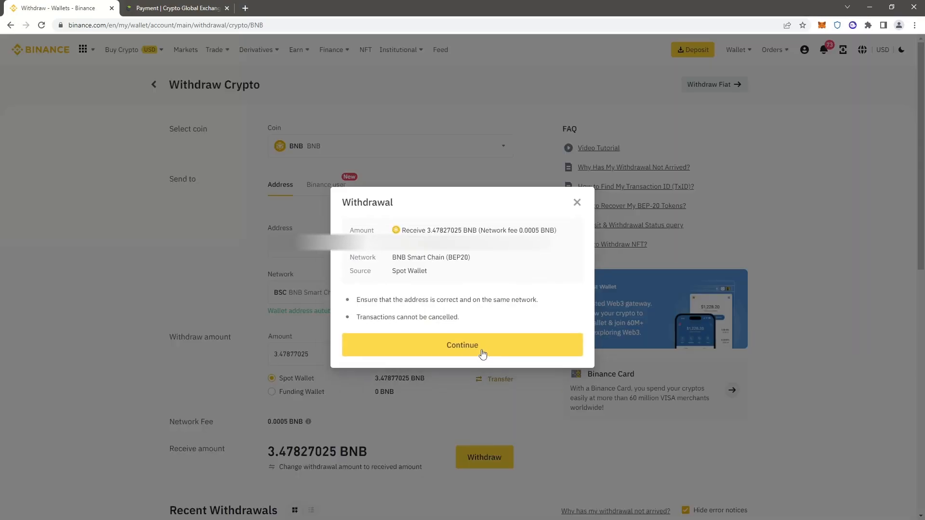
pyautogui.click(462, 345)
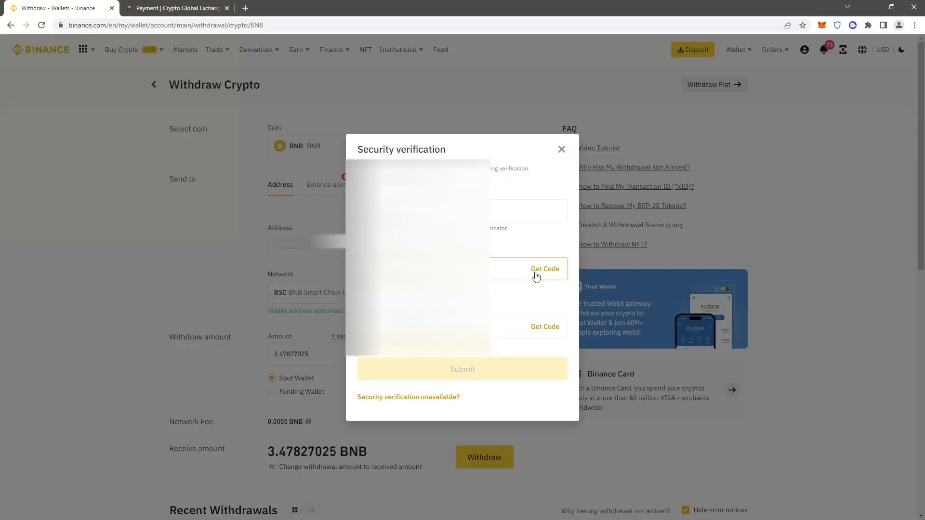
pyautogui.click(544, 268)
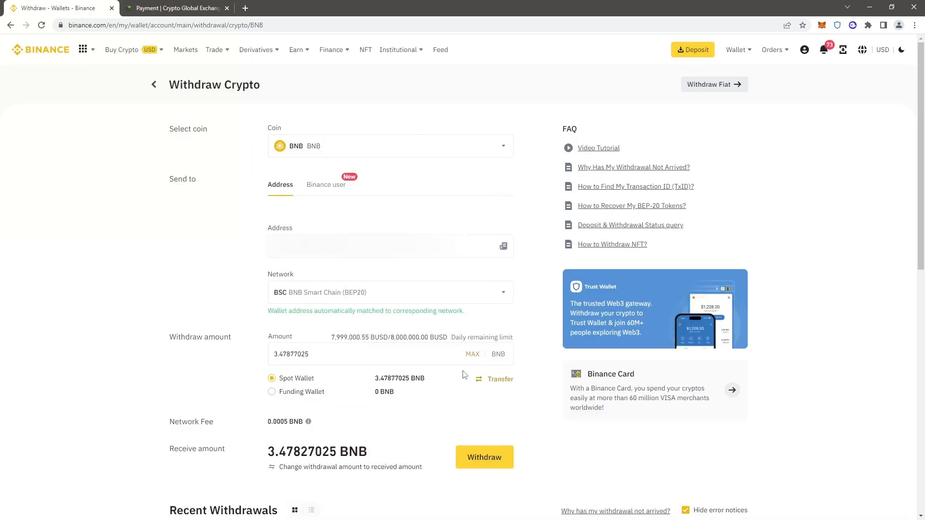
# Step: Check the Coinsapt wallet for the arrived 3.47827 BNB balance
pyautogui.click(483, 457)
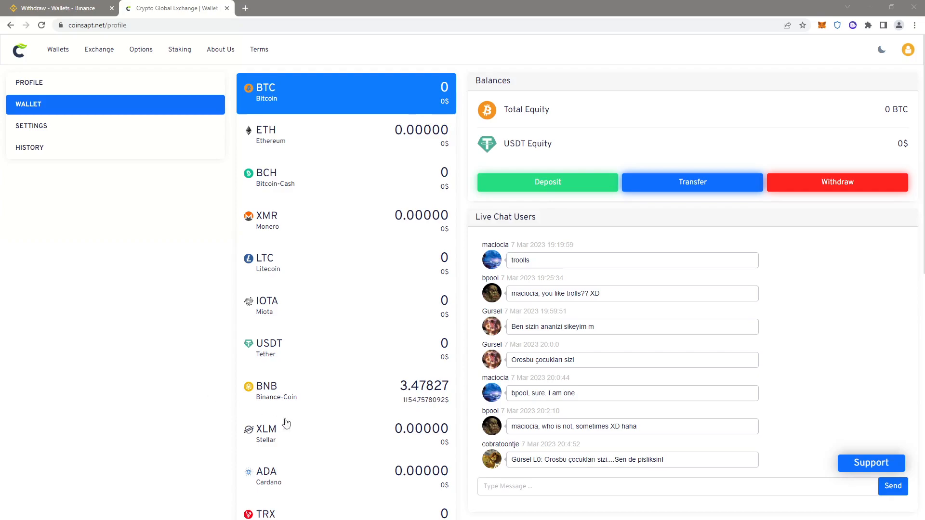
pyautogui.moveTo(194, 358)
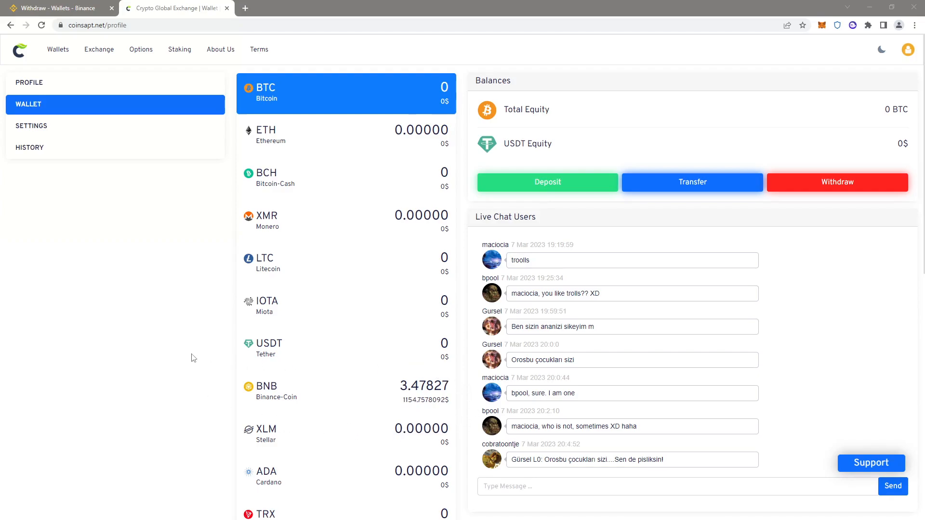
# Step: Verify the 3.47827 BNB deposit in history, then return to the Exchange page
pyautogui.click(29, 148)
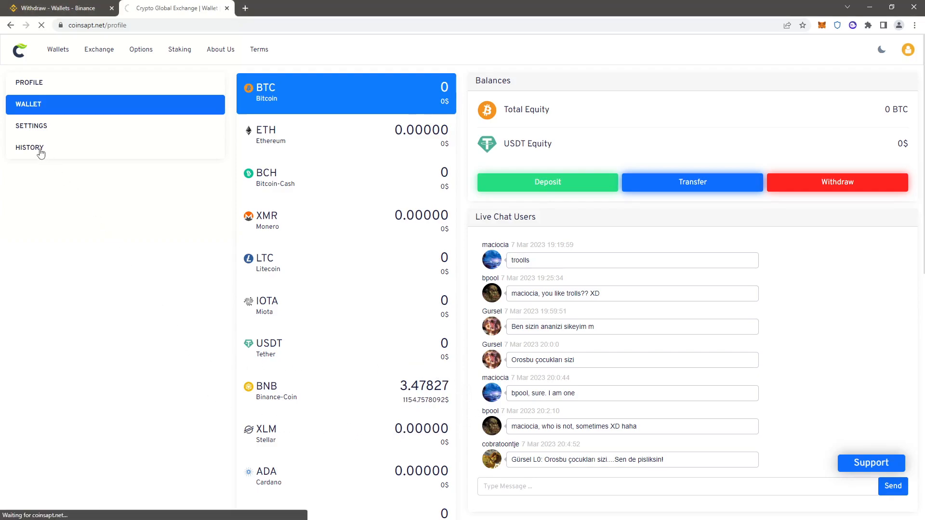
pyautogui.click(28, 148)
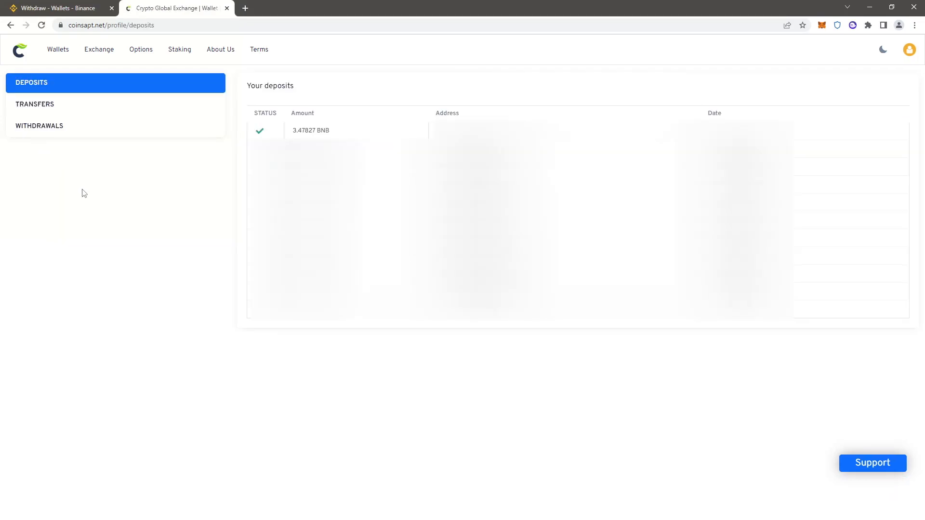
pyautogui.moveTo(220, 168)
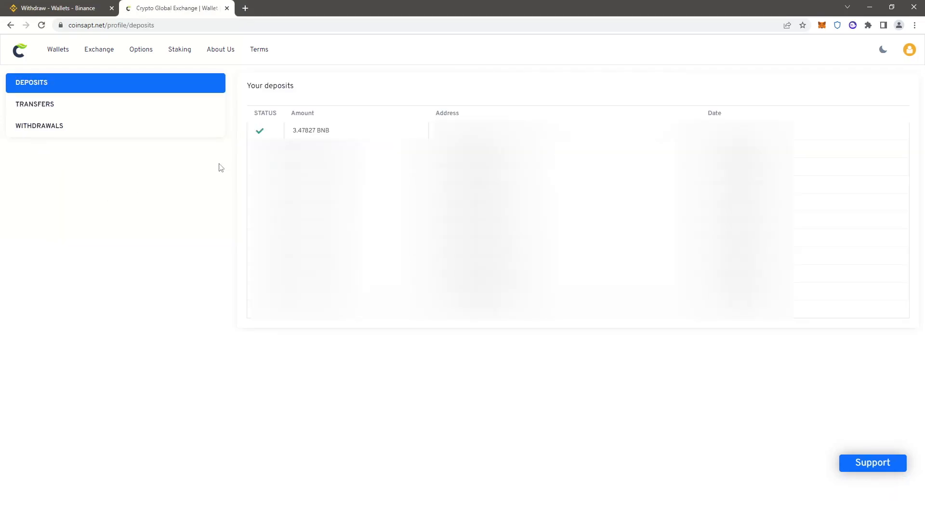
pyautogui.moveTo(351, 116)
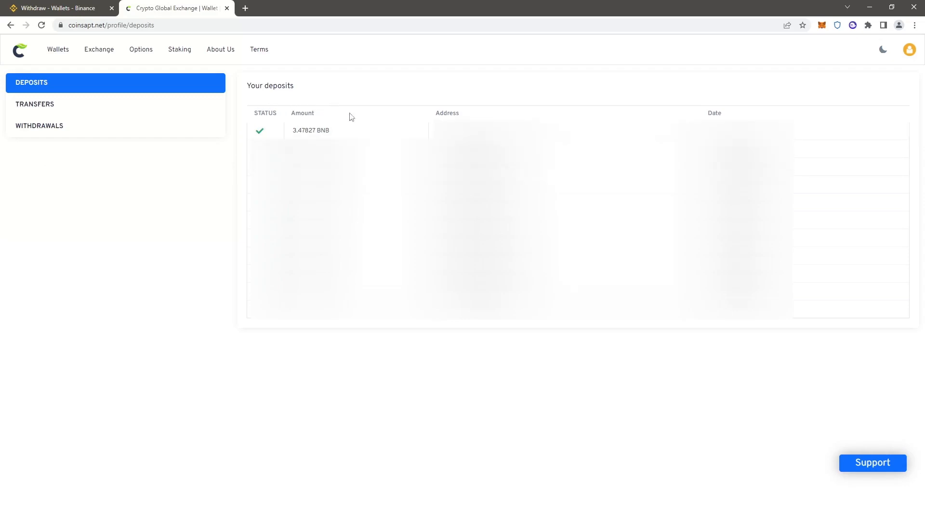
pyautogui.moveTo(150, 100)
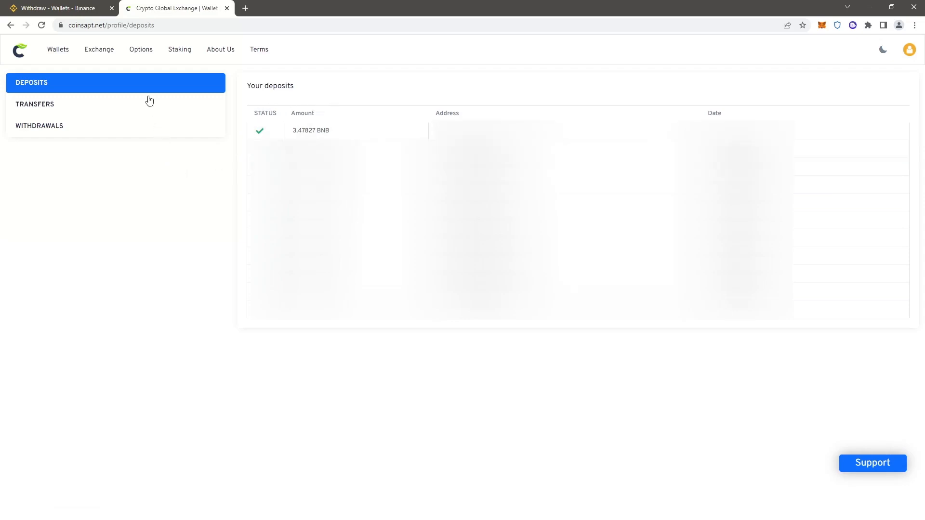
pyautogui.click(98, 49)
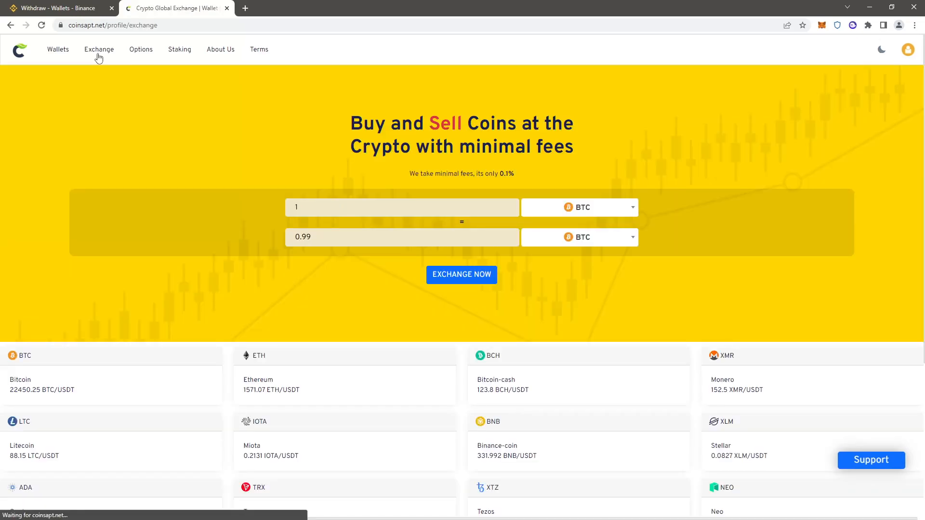
# Step: Exchange 3.47 BNB to USDT and confirm the conversion
pyautogui.click(578, 207)
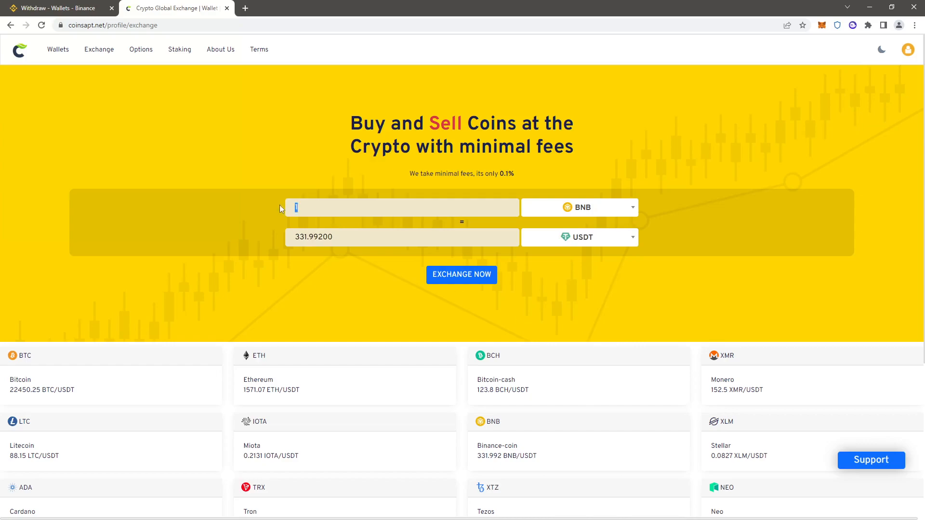
pyautogui.write('3')
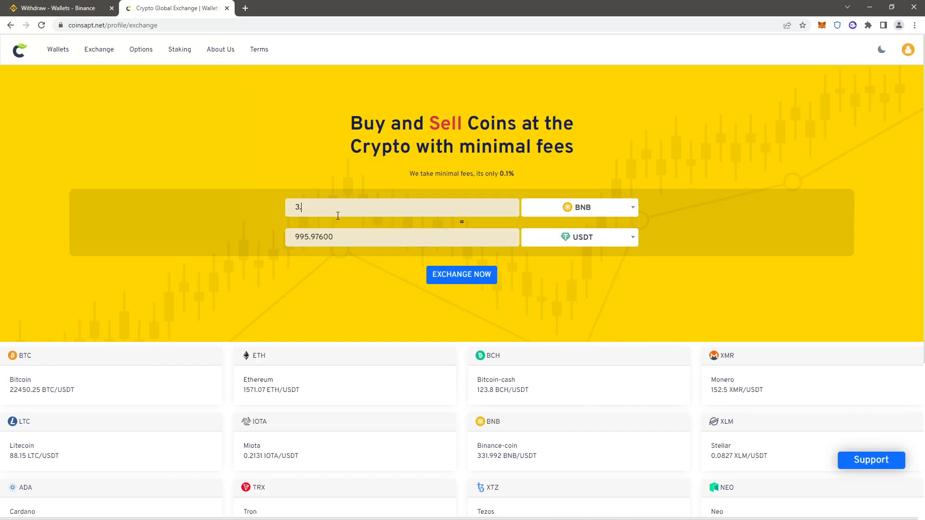
pyautogui.write('.47')
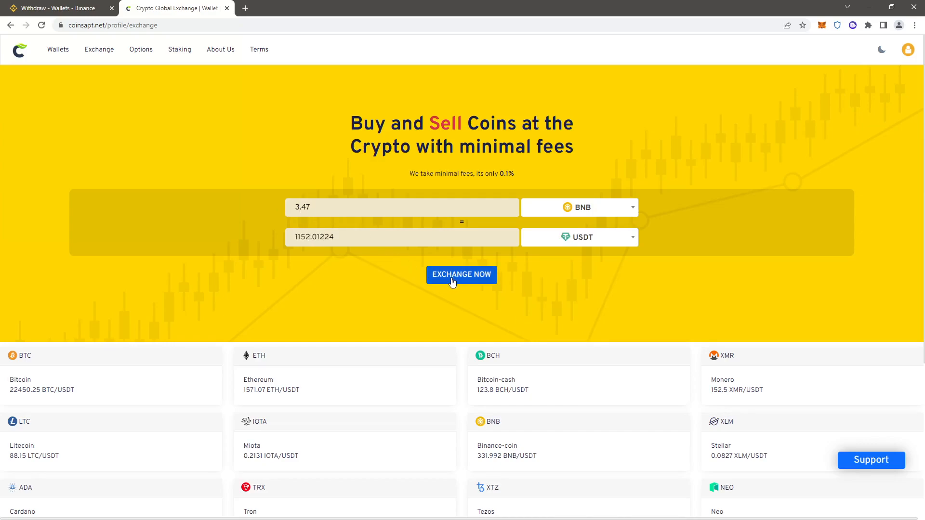
pyautogui.click(461, 274)
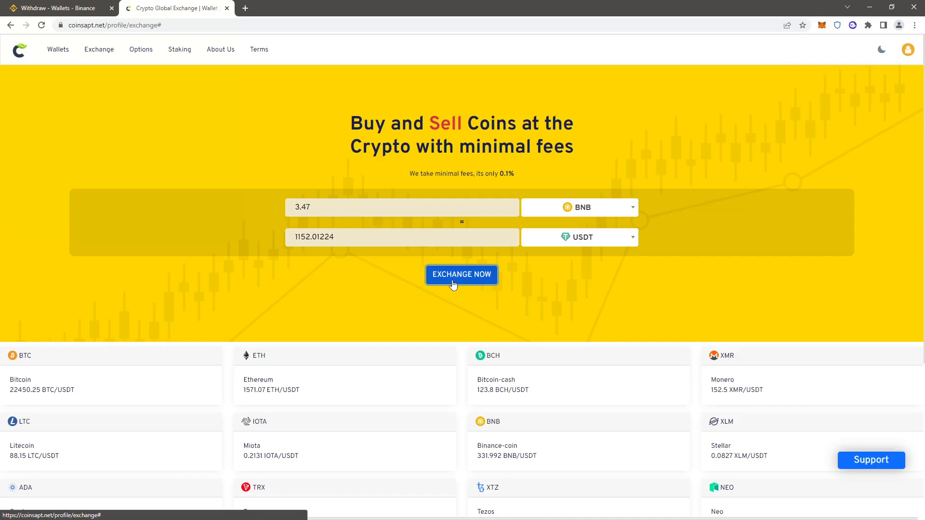
pyautogui.click(462, 275)
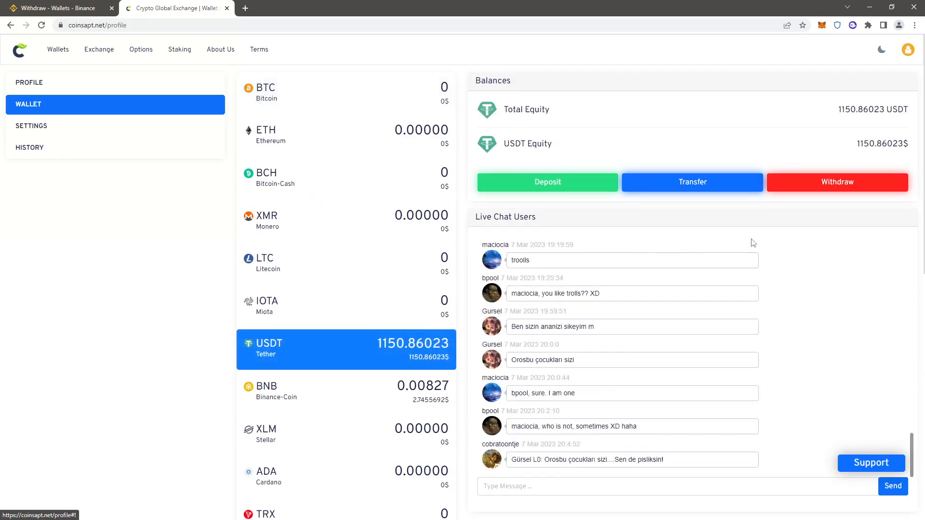
# Step: Enter 1148 USDT as the Coinsapt withdrawal amount, then move to the Binance tab
pyautogui.click(837, 182)
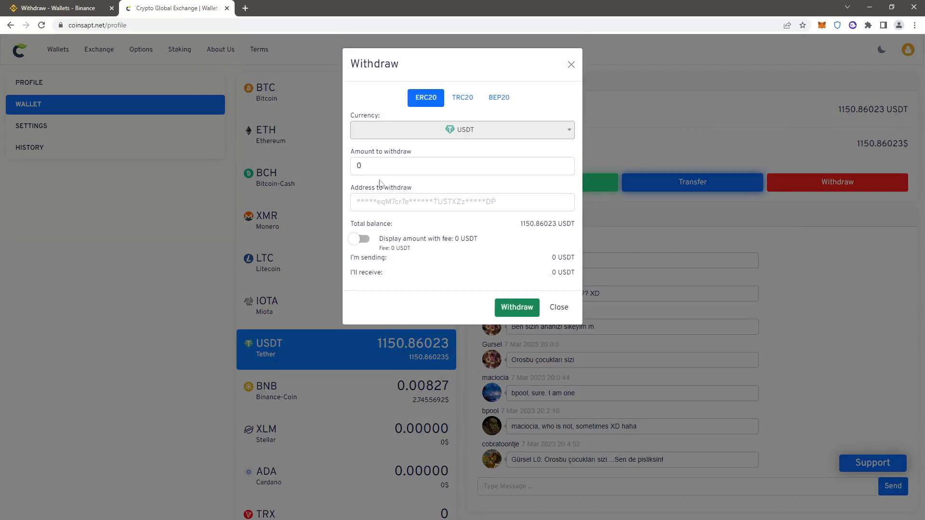
pyautogui.click(462, 166)
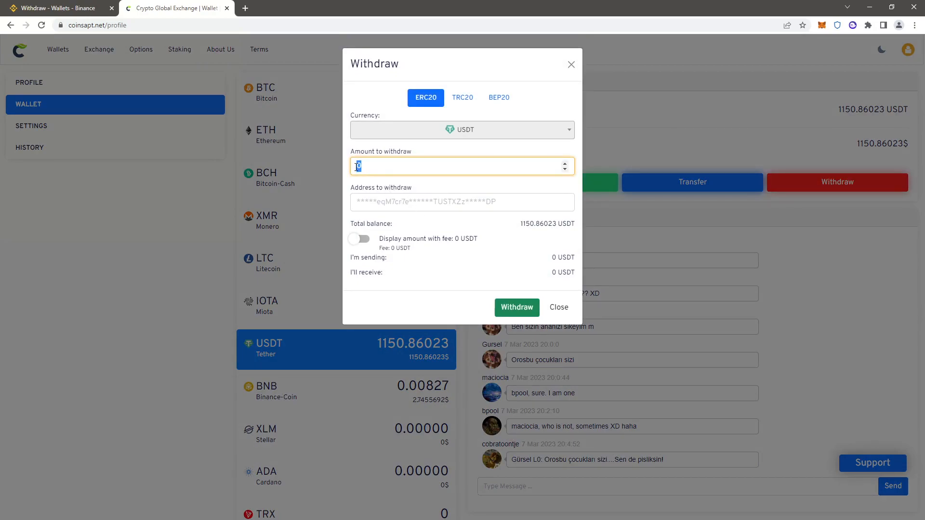
pyautogui.write('11')
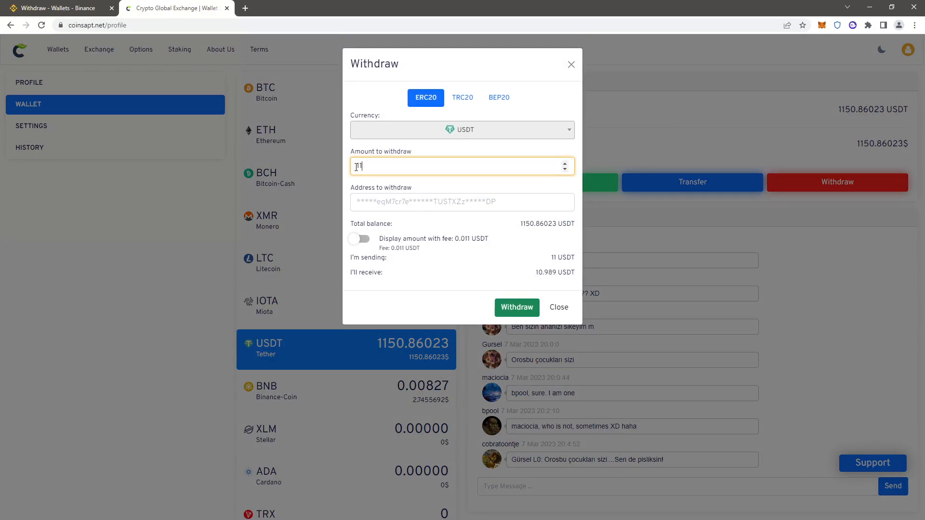
pyautogui.write('1148')
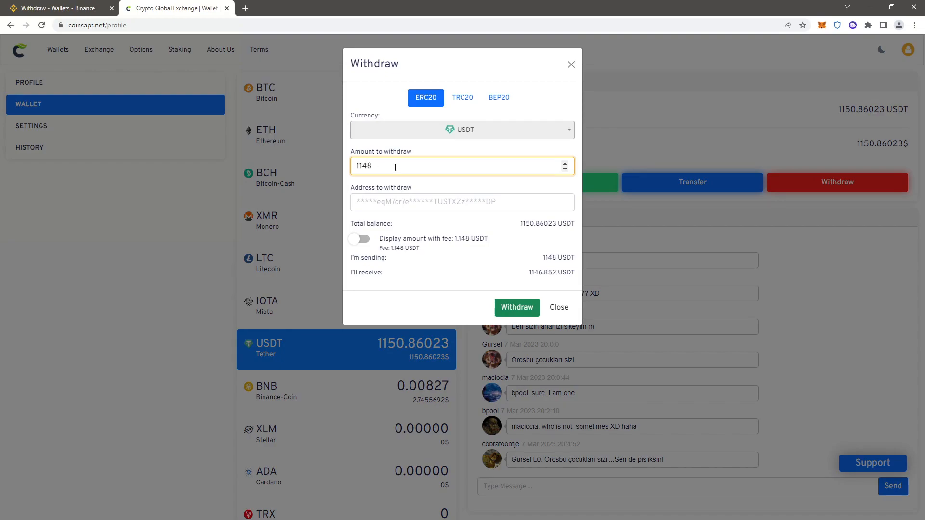
pyautogui.click(56, 8)
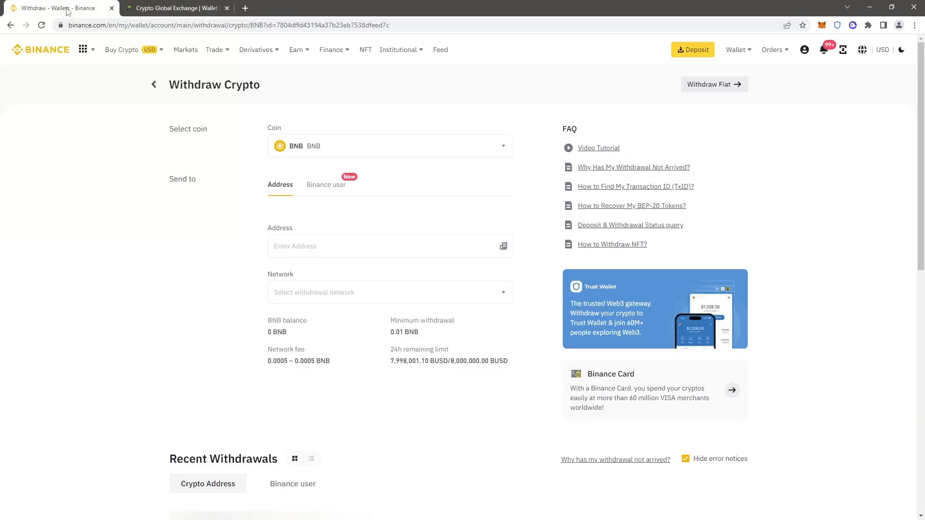
# Step: From Binance's Fiat and Spot wallet, show the USDT deposit address on Tron (TRC20)
pyautogui.click(736, 50)
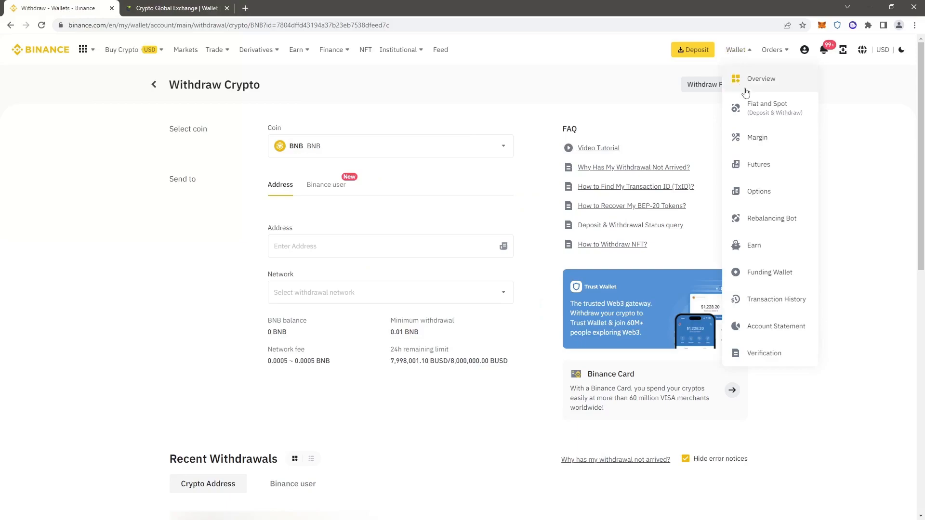
pyautogui.click(761, 78)
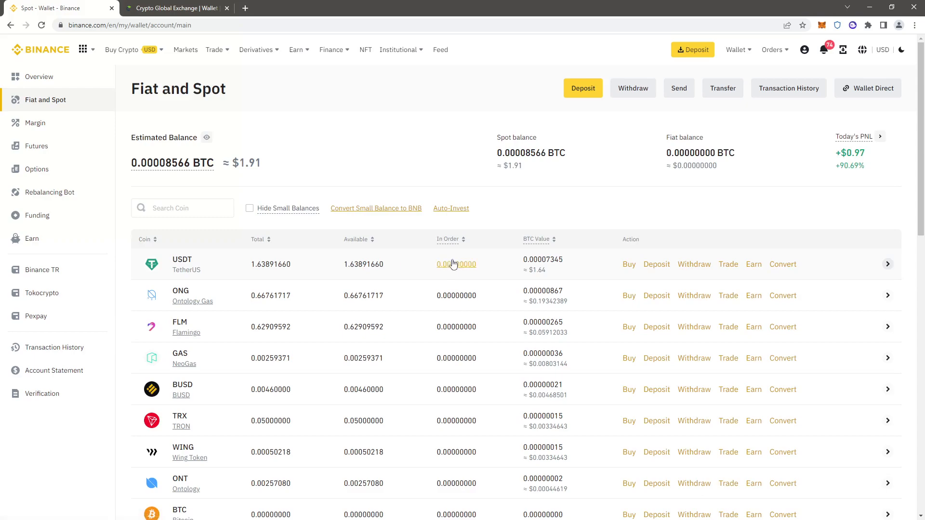
pyautogui.click(657, 263)
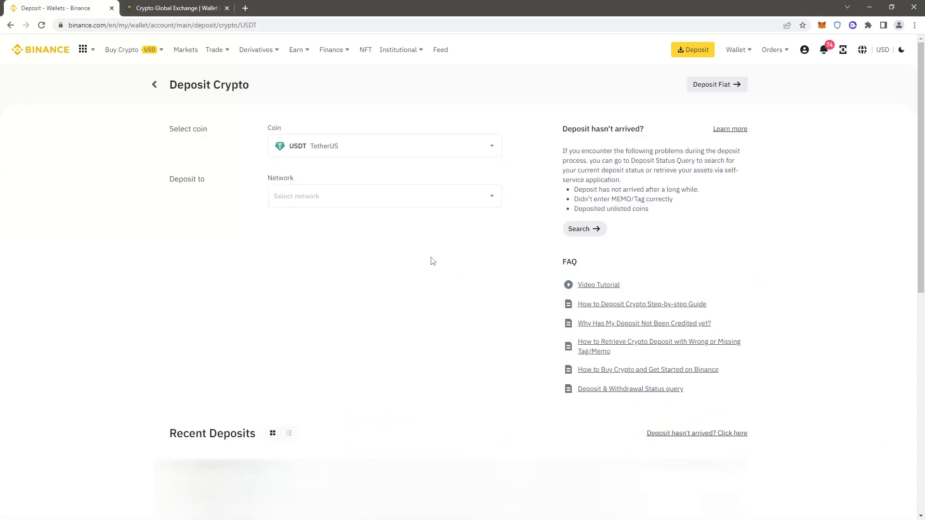
pyautogui.click(384, 197)
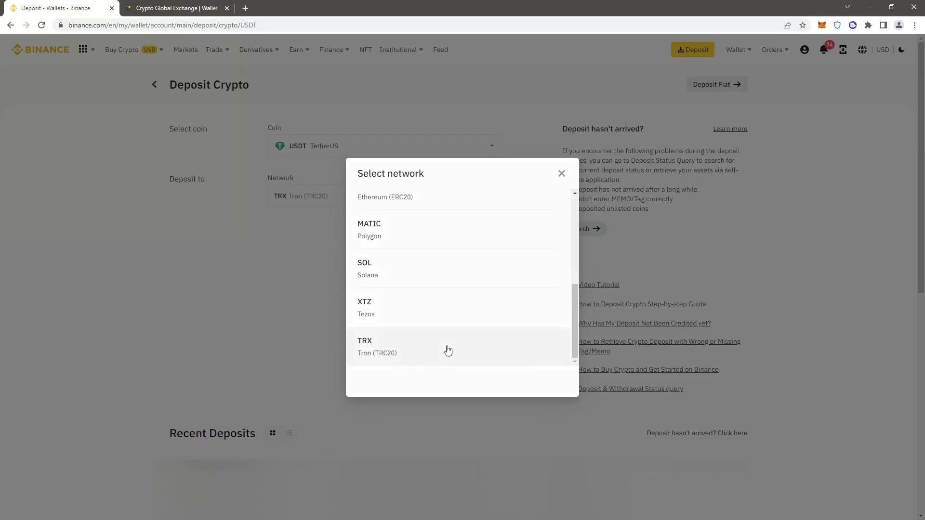
pyautogui.click(377, 347)
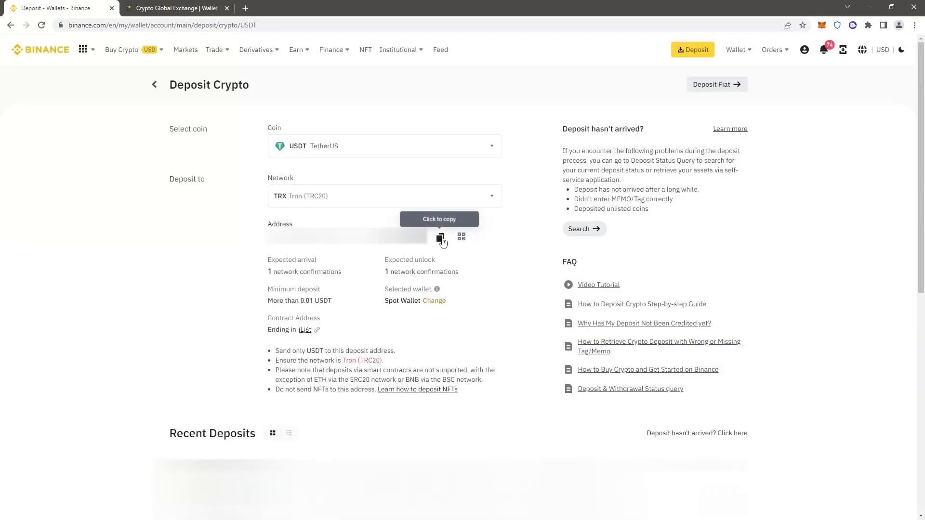
pyautogui.moveTo(179, 105)
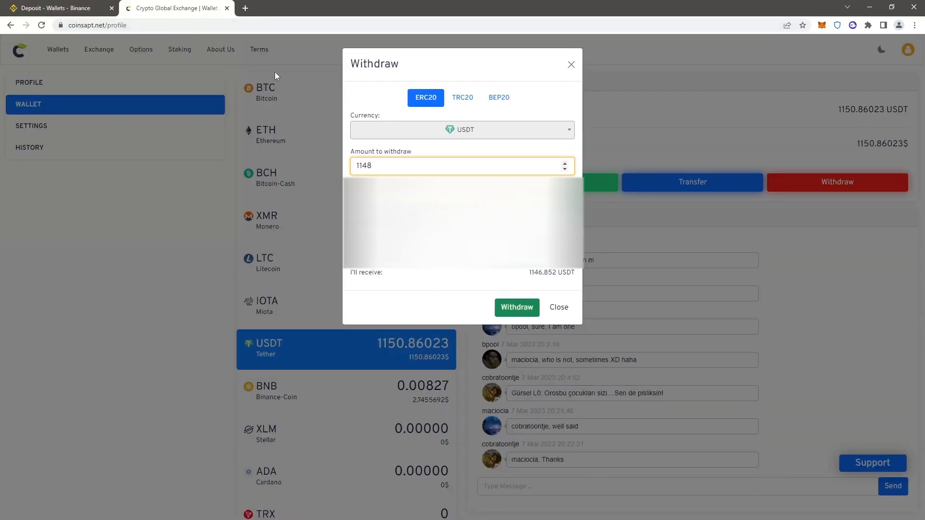
# Step: Submit the 1148 USDT withdrawal on the TRC20 network and close the success popup
pyautogui.click(462, 97)
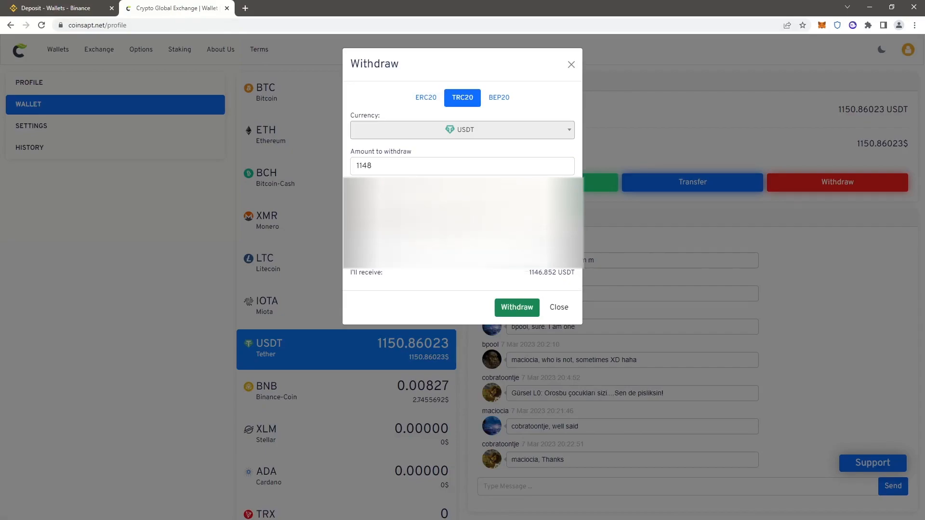
pyautogui.moveTo(494, 278)
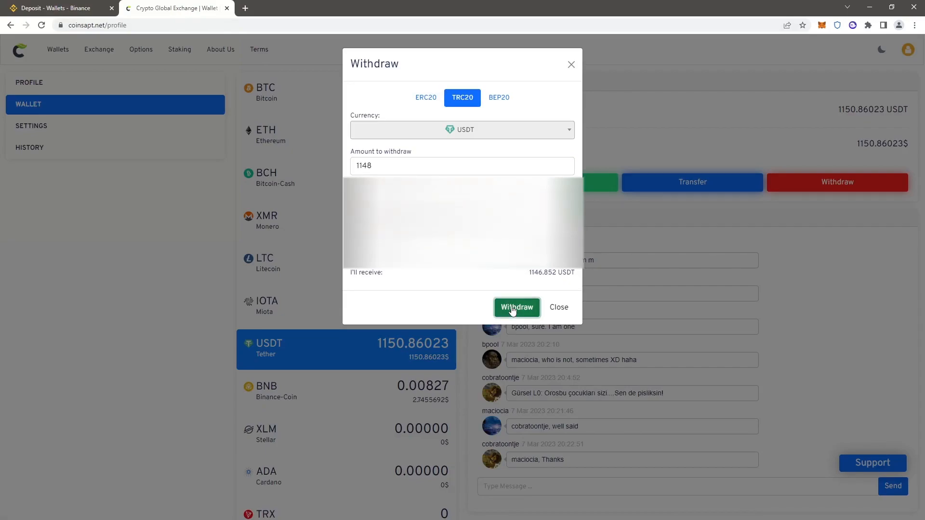
pyautogui.click(516, 307)
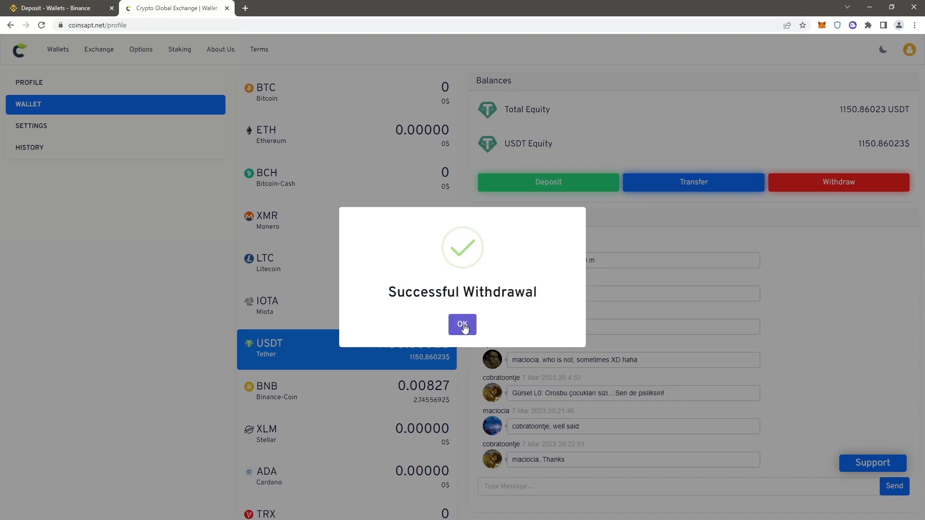
pyautogui.click(462, 324)
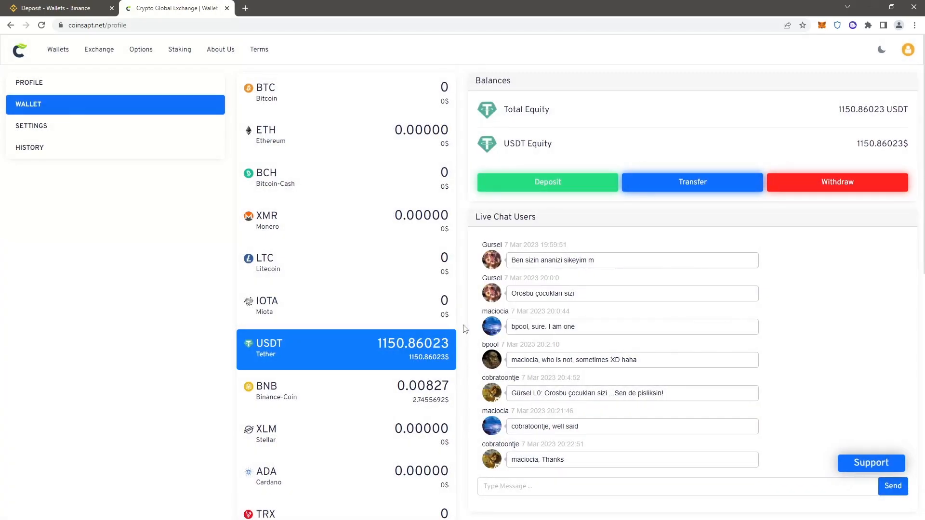
pyautogui.moveTo(29, 148)
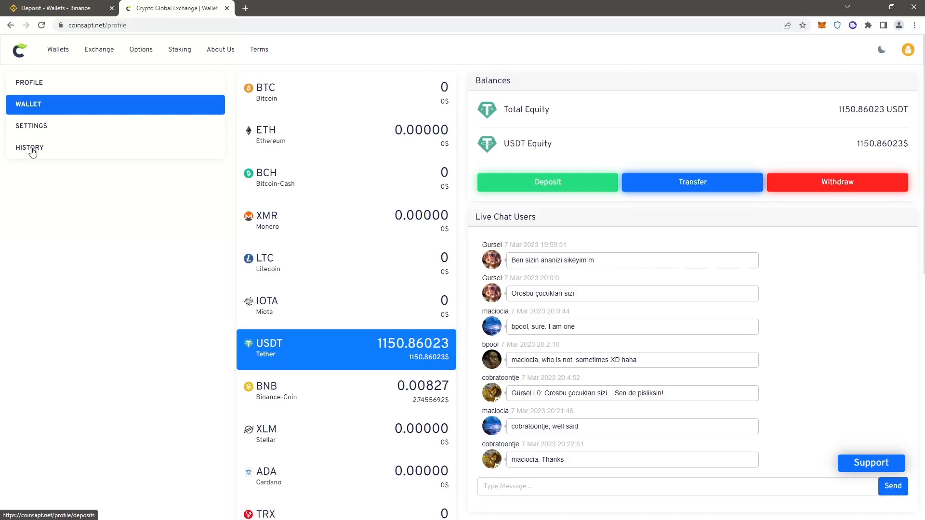
# Step: Open Coinsapt History > Withdrawals to see the completed 1149.15 USDT withdrawal
pyautogui.click(30, 147)
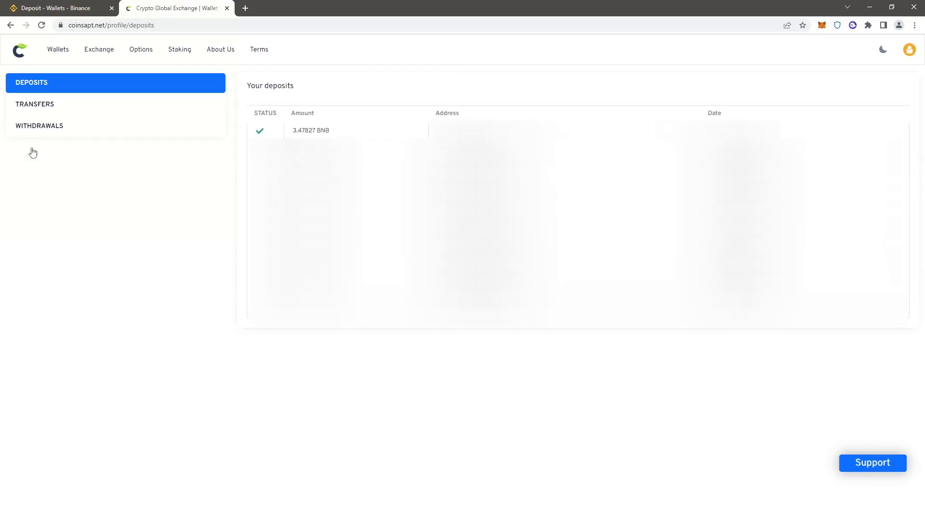
pyautogui.click(39, 125)
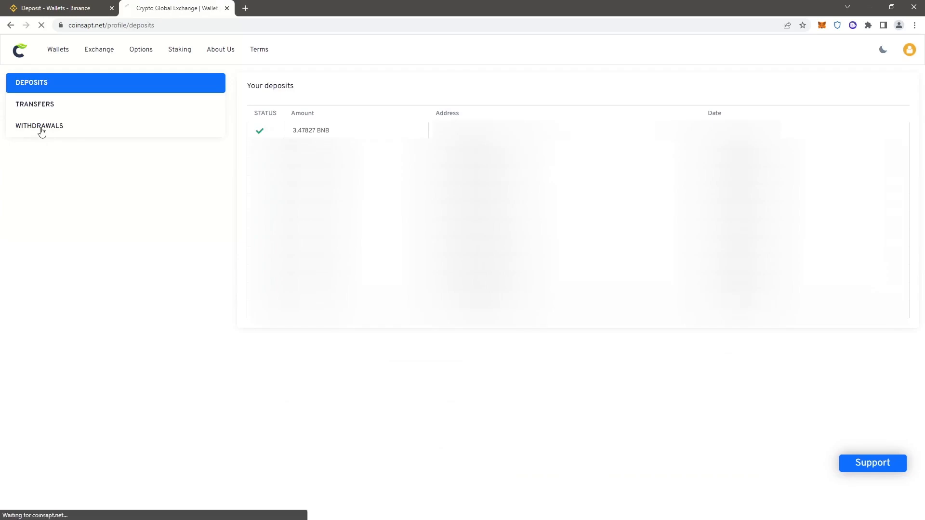
pyautogui.click(39, 126)
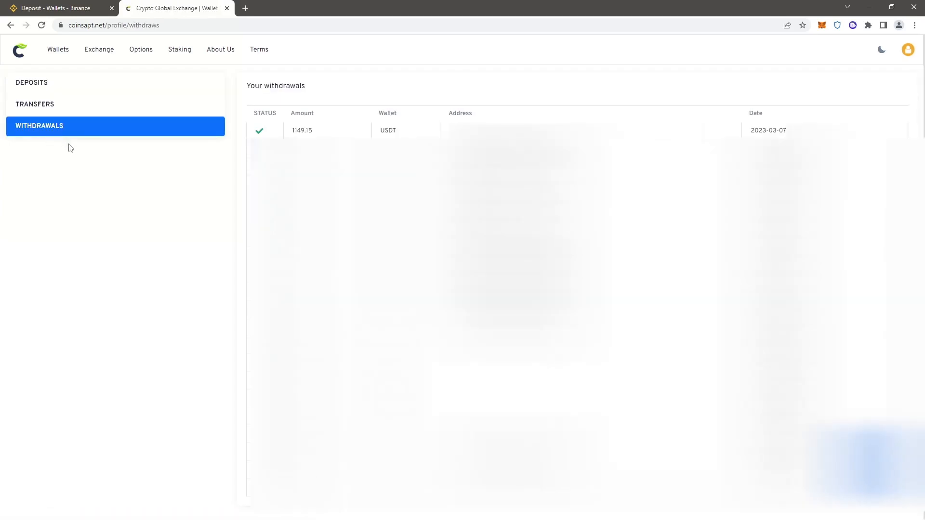
pyautogui.moveTo(671, 95)
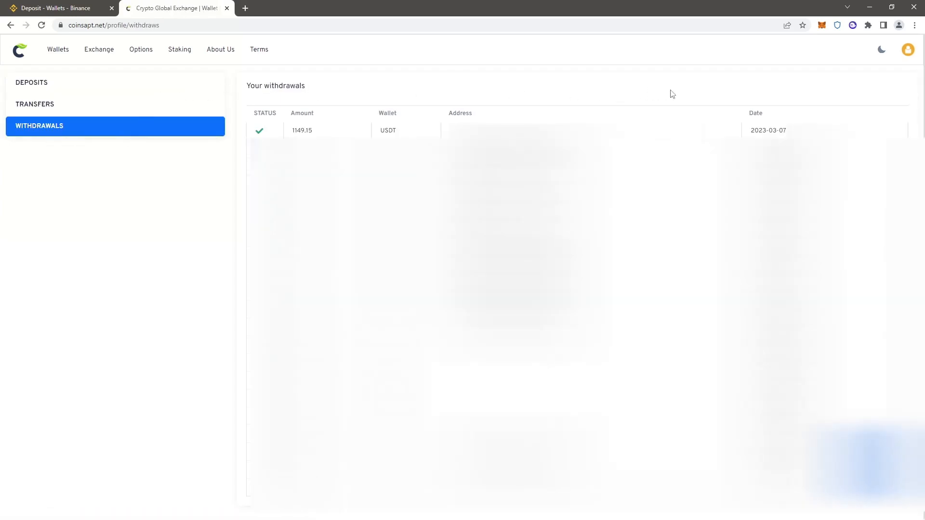
pyautogui.moveTo(230, 92)
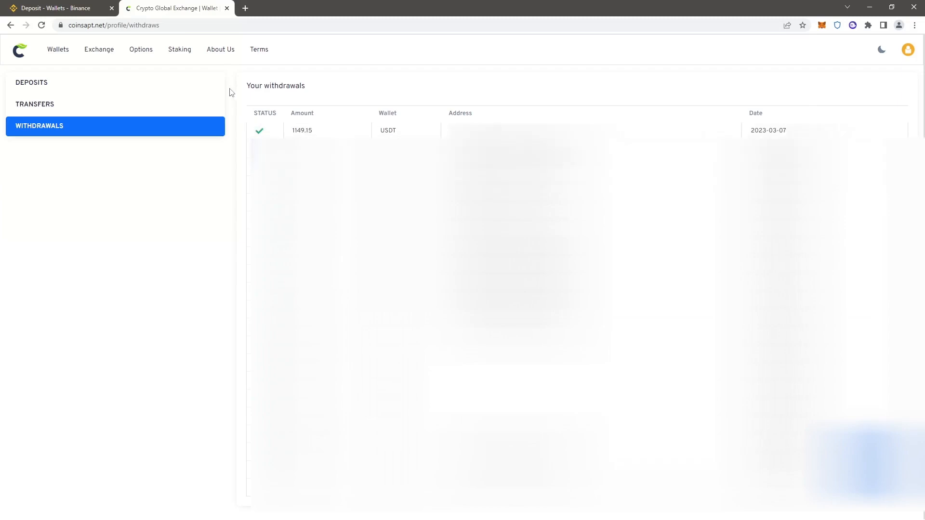
pyautogui.moveTo(235, 93)
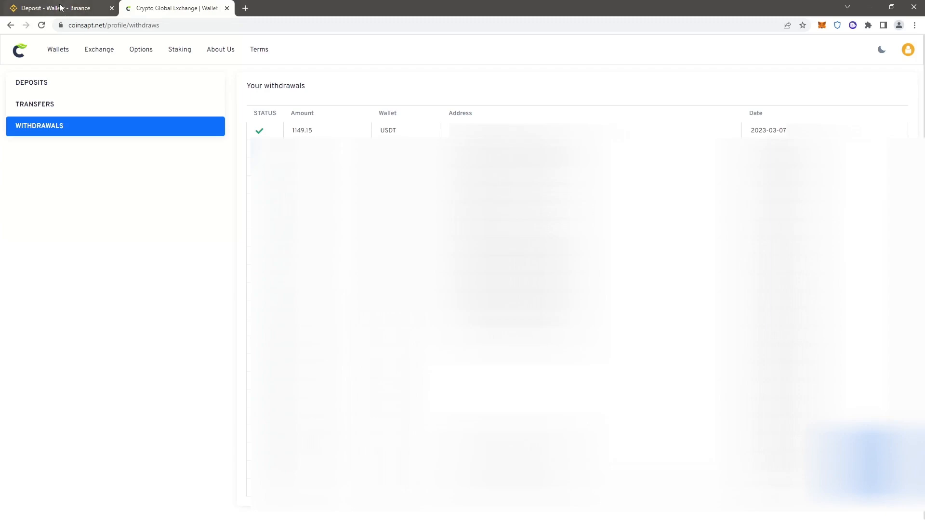
# Step: Back on Binance, open Transaction History from the Wallet menu
pyautogui.click(59, 7)
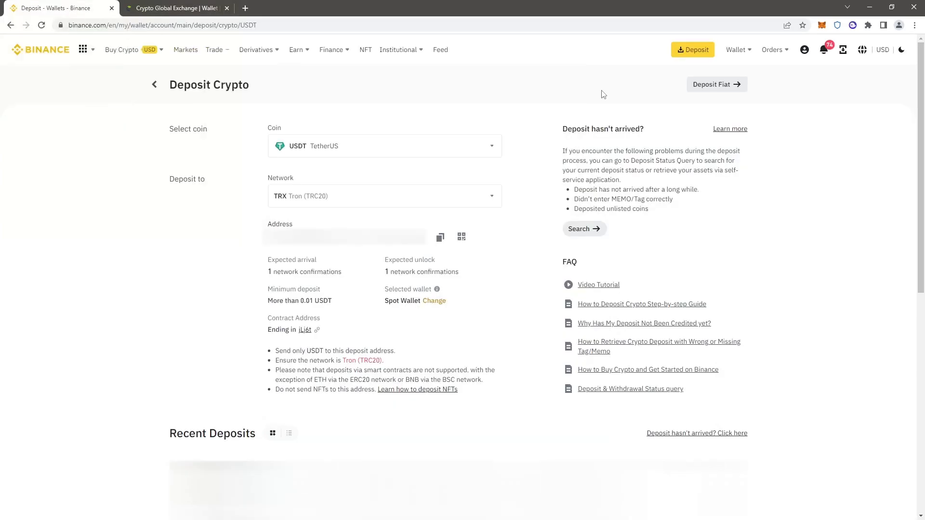
pyautogui.click(736, 50)
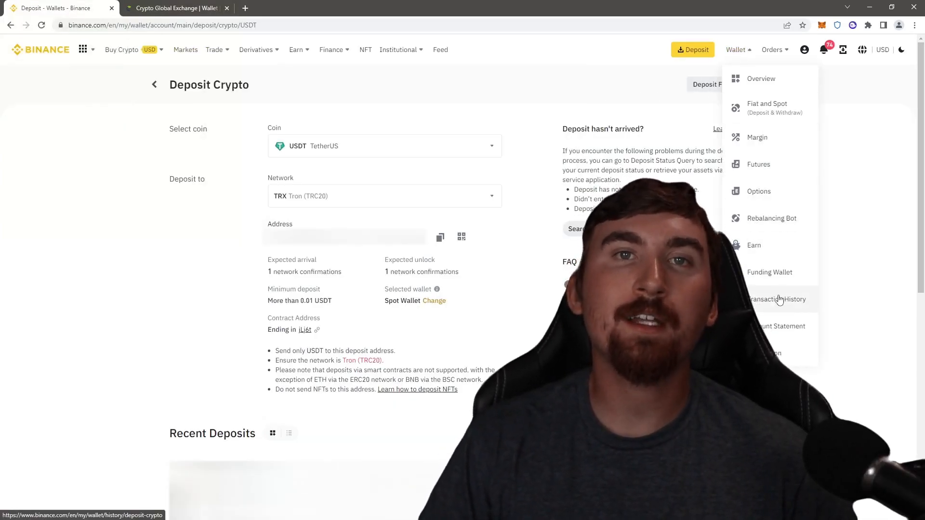
pyautogui.click(776, 299)
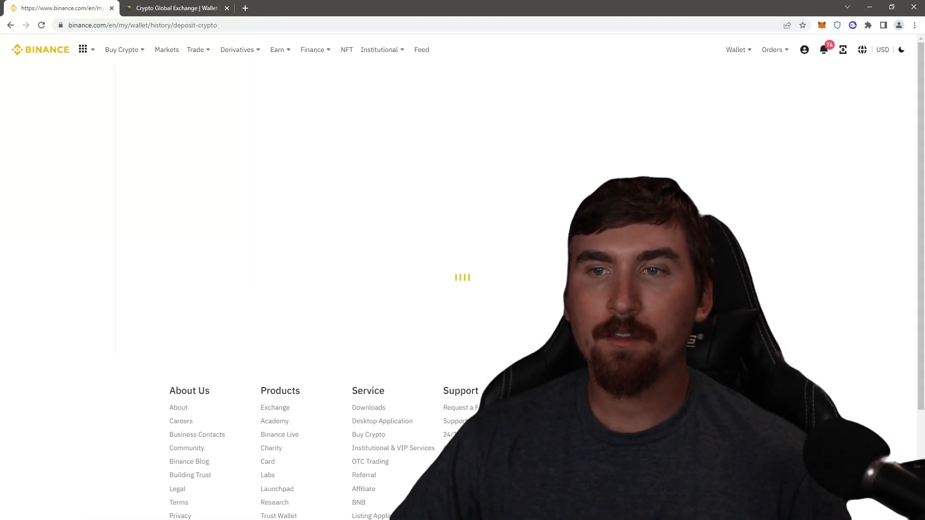